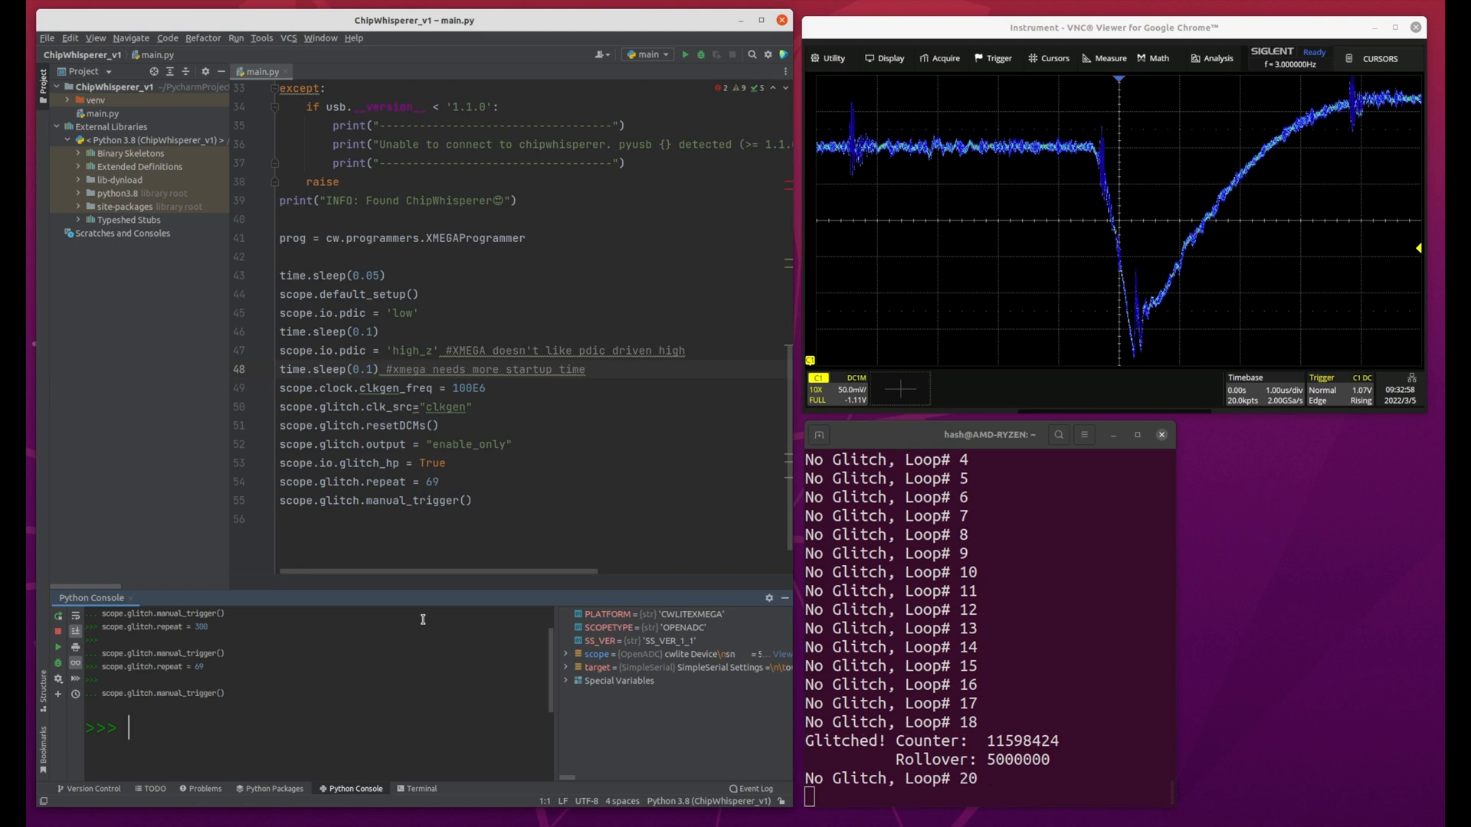
Run scope.glitch.manual_trigger() in the Python console to fire a second glitch
type("scope.glitch.manual_trigger()")
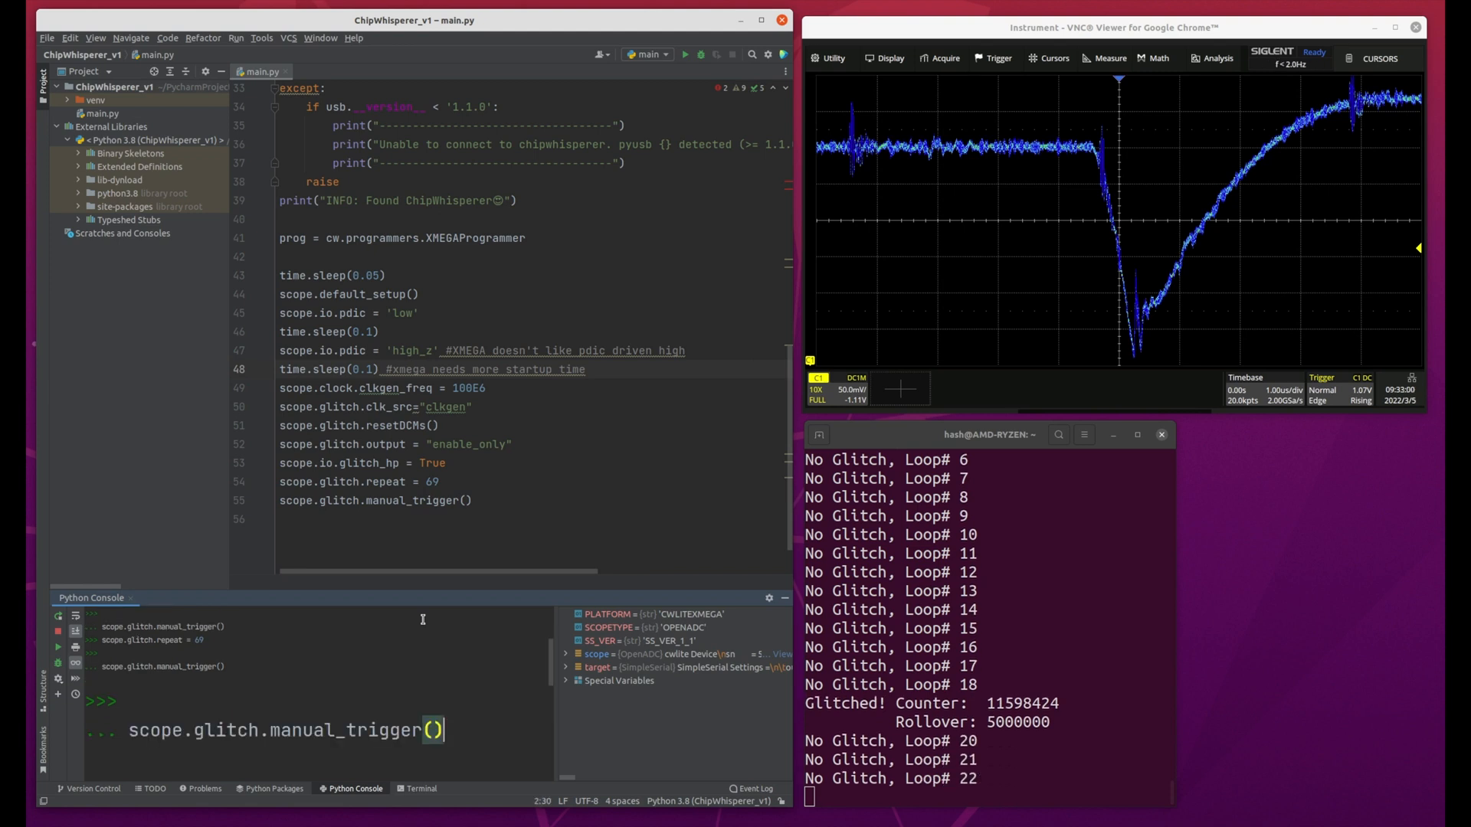
key("Return")
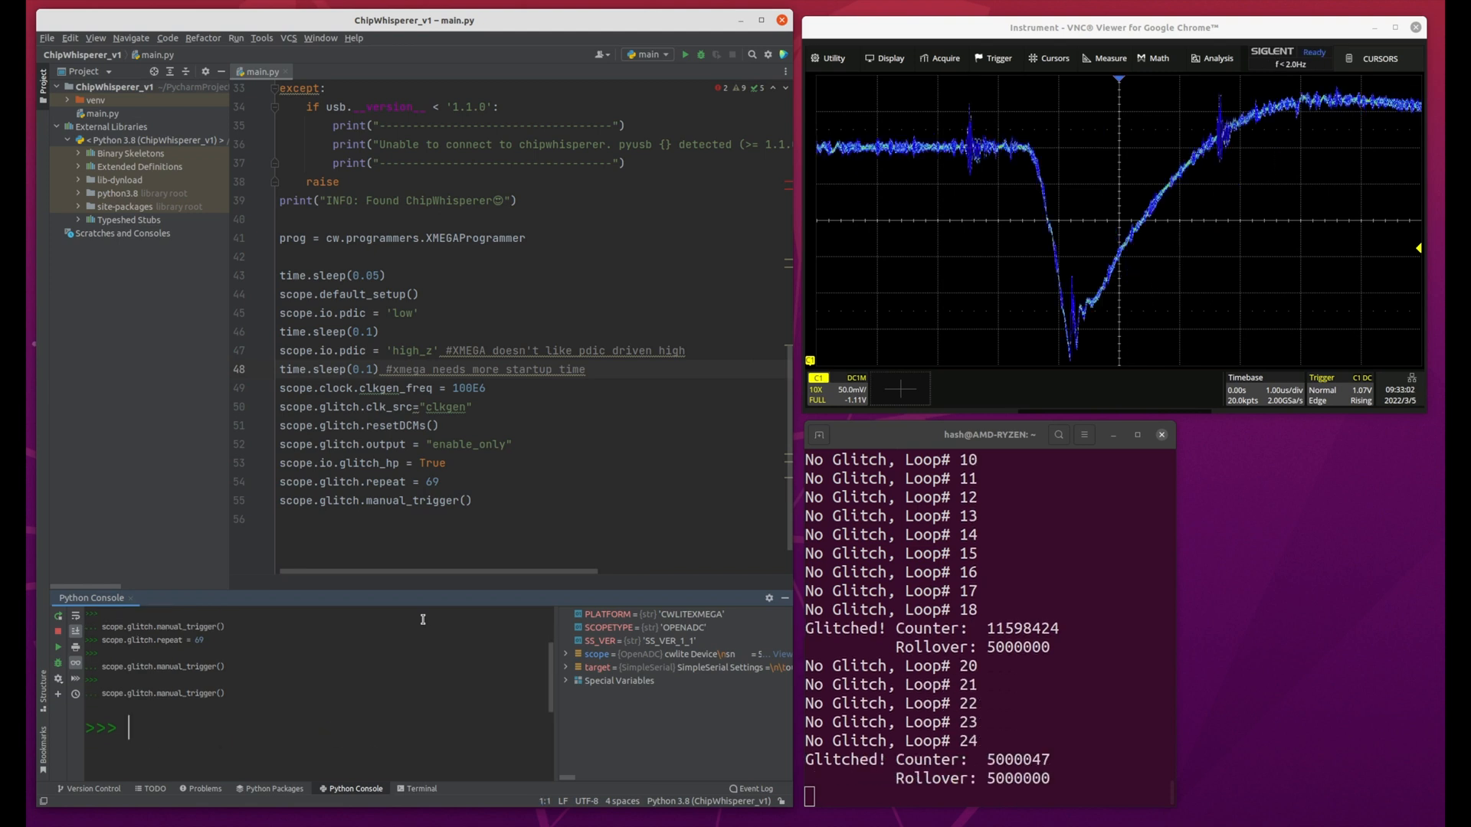